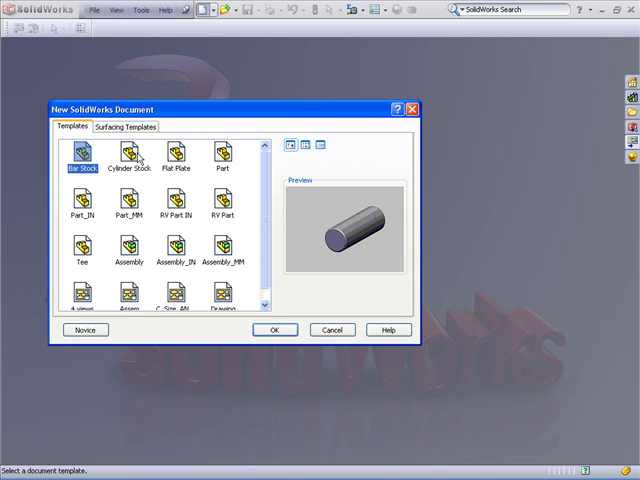
Step: Create a new blank Part document (Part4) from the Part template
click(276, 330)
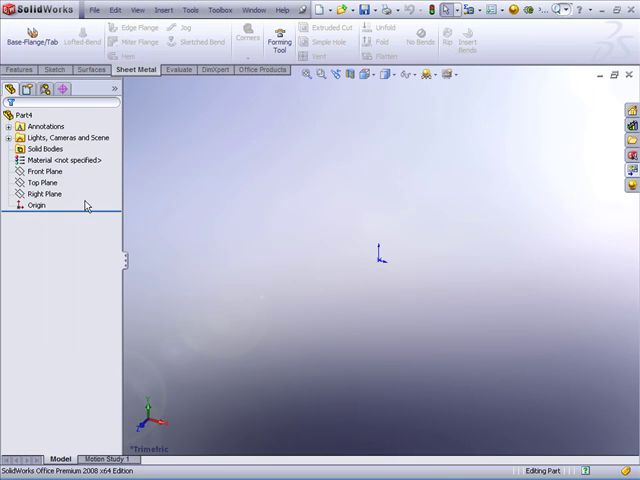
Step: Sketch a centerpoint arc below the origin on the Front Plane and dimension its radius
click(45, 171)
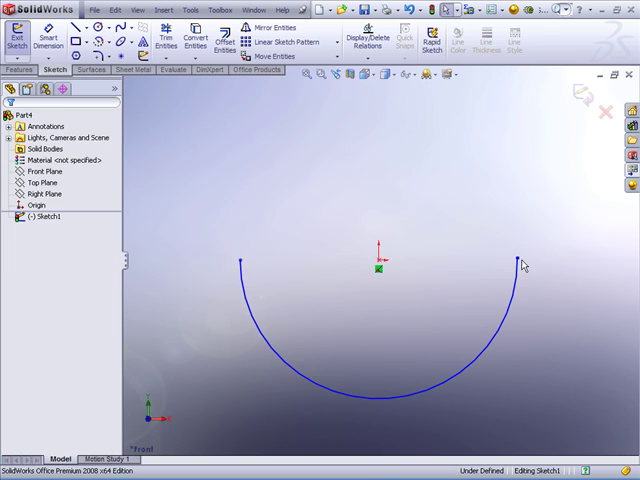
click(518, 259)
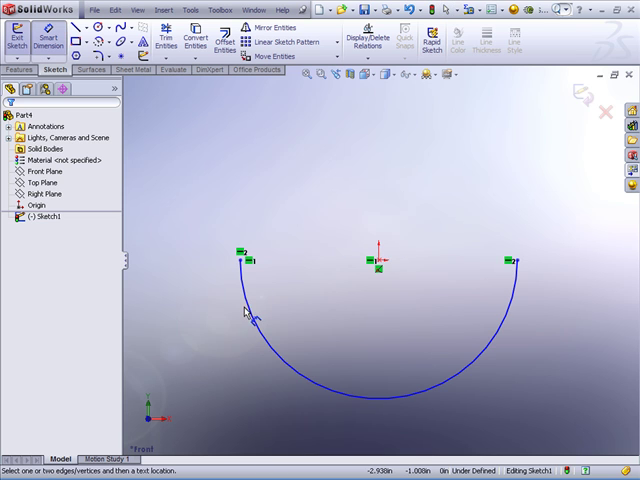
click(250, 330)
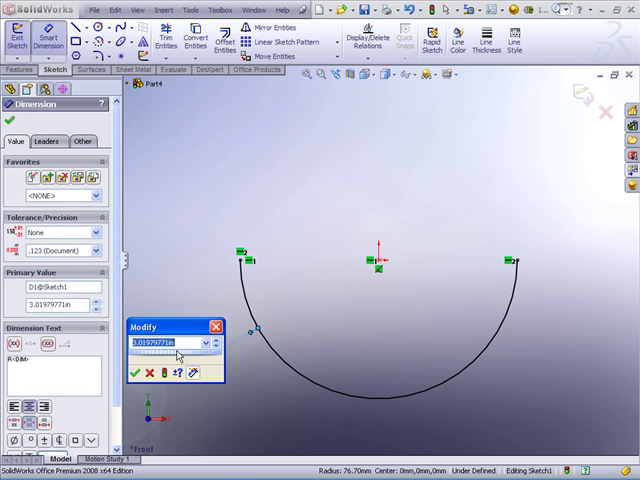
Step: Accept the arc radius and make a 0.060 in thick sheet-metal base flange
click(133, 372)
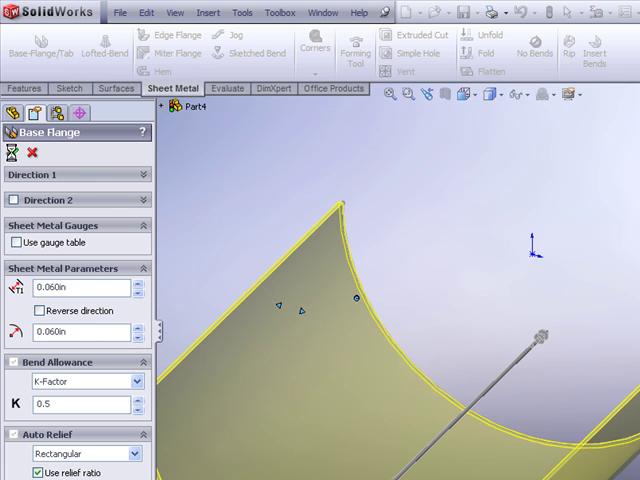
click(18, 152)
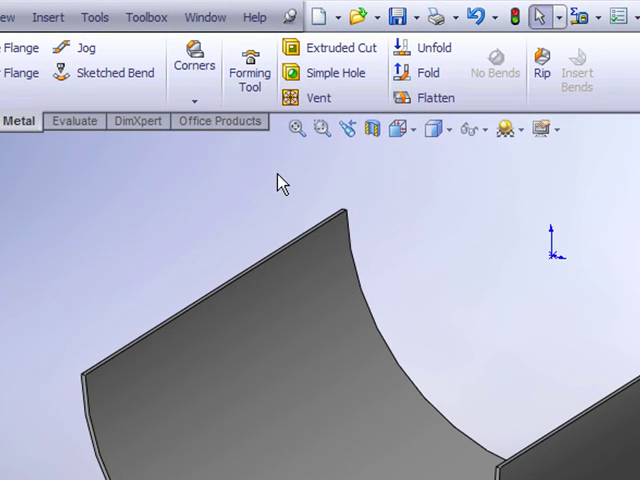
click(429, 96)
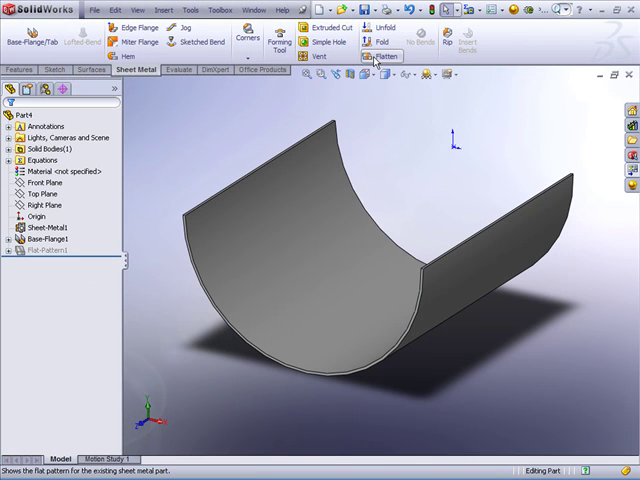
mouse_move(431, 140)
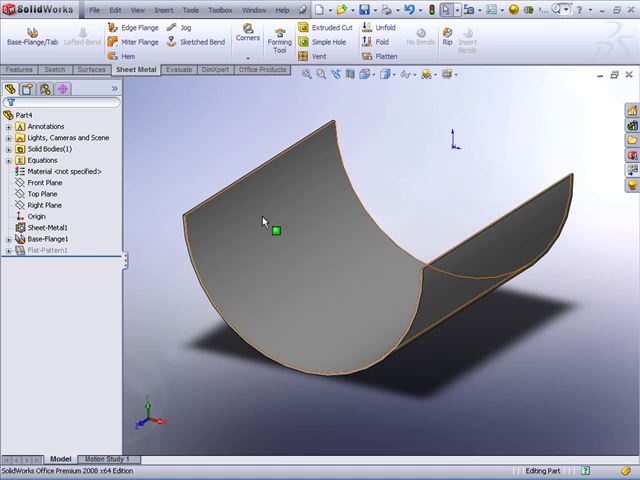
mouse_move(285, 263)
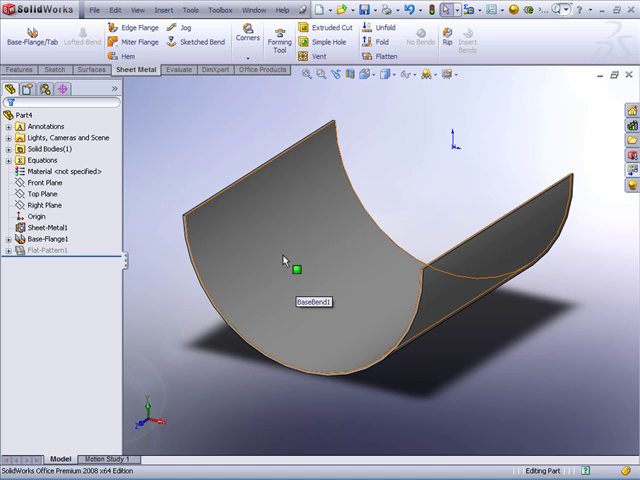
mouse_move(278, 225)
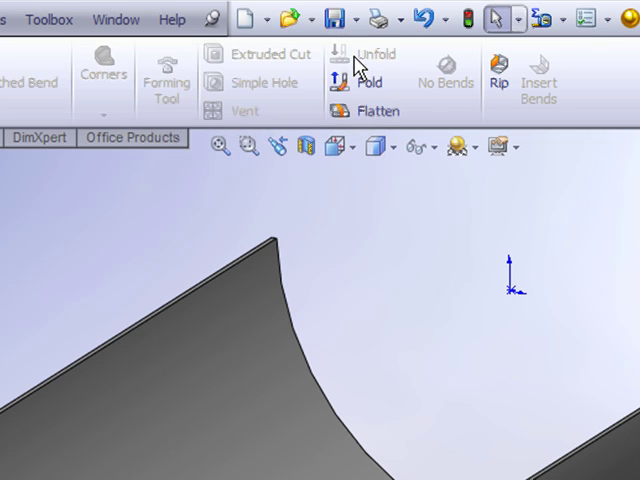
Step: Unfold all bends of the half-cylinder into a flat sheet
click(375, 54)
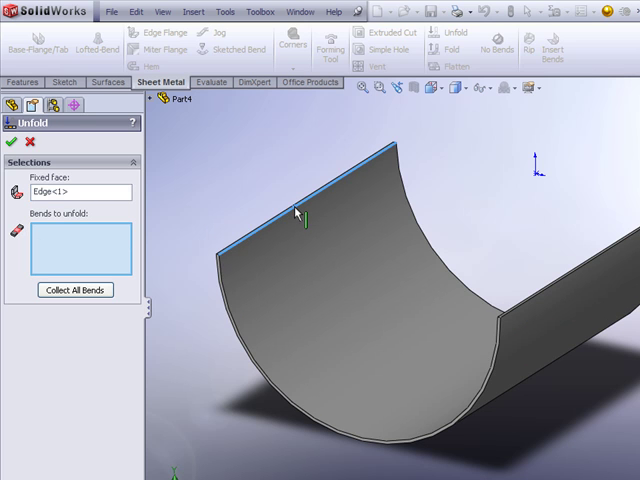
click(75, 290)
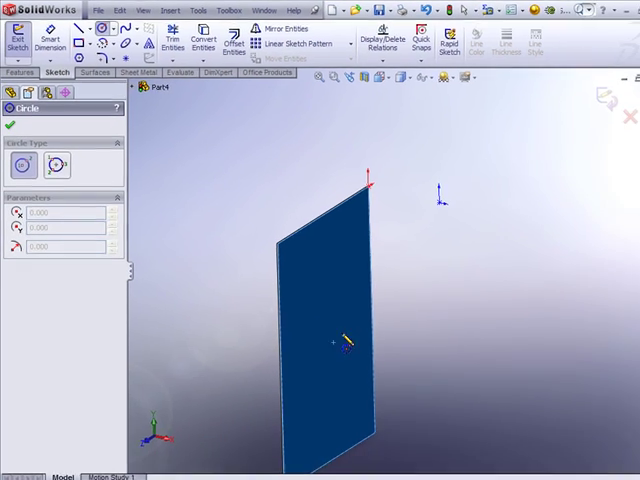
Step: Draw an ellipse on the flat sheet and extrude-cut it through the thickness
drag(318, 327, 332, 367)
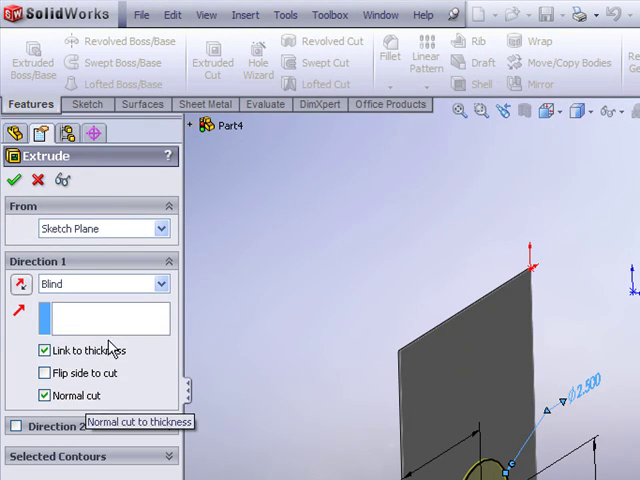
click(14, 180)
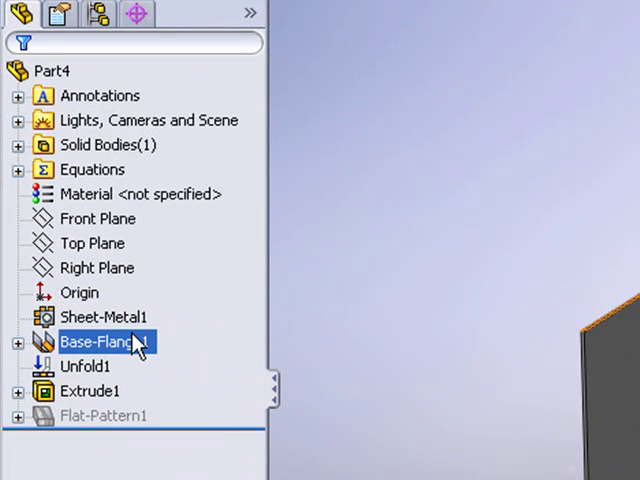
Step: Fold all bends back to restore the half-cylinder with the curved hole
click(85, 366)
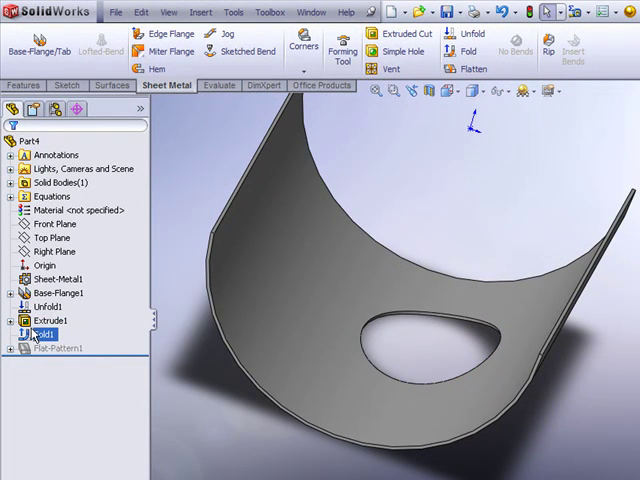
click(55, 348)
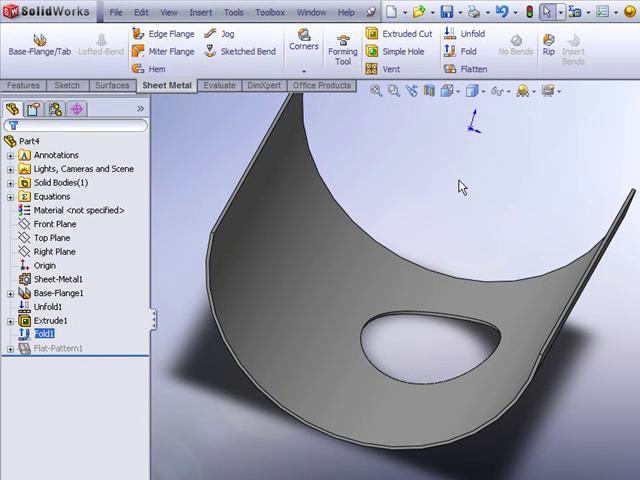
click(487, 66)
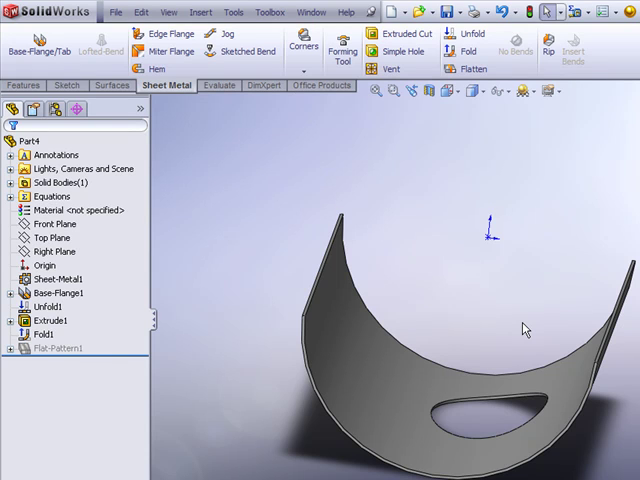
mouse_move(490, 328)
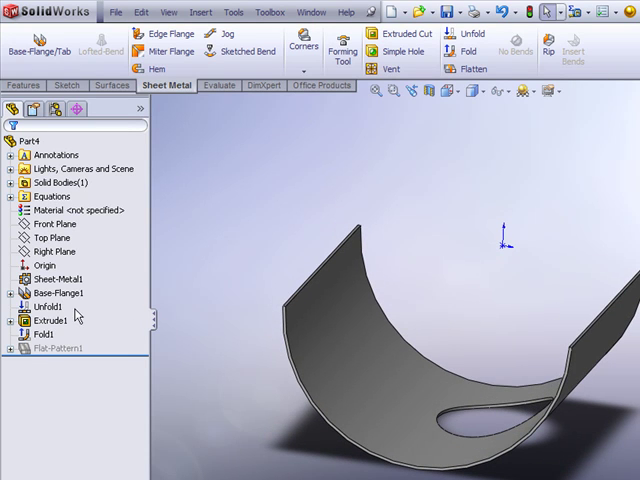
mouse_move(348, 234)
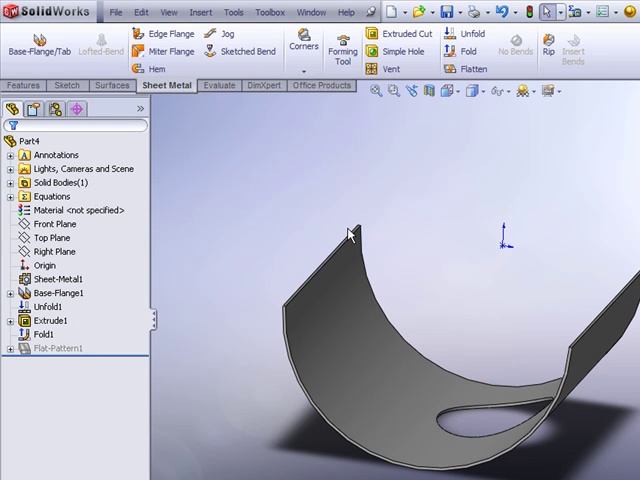
mouse_move(378, 247)
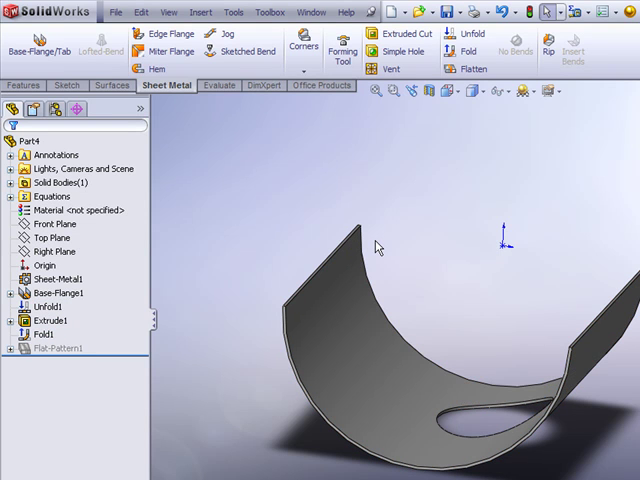